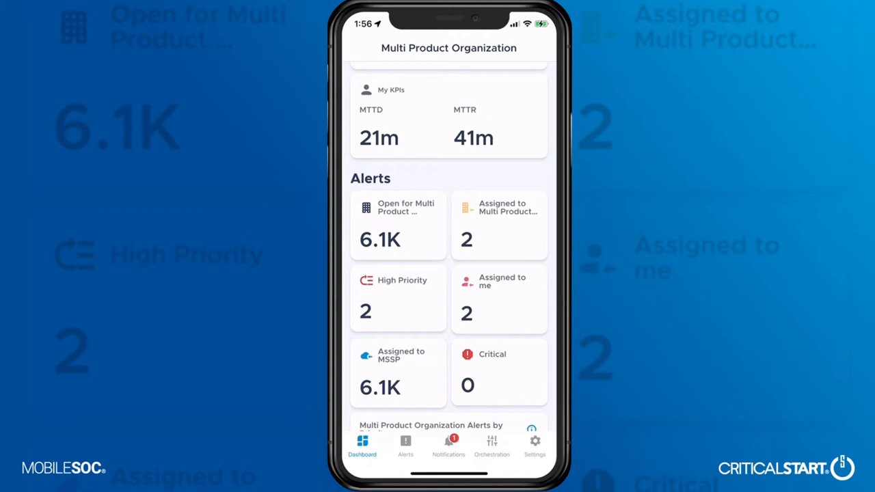
Scroll the MobileSOC Dashboard to Alerts and open the 'Assigned to me' tile
scroll(up, 3)
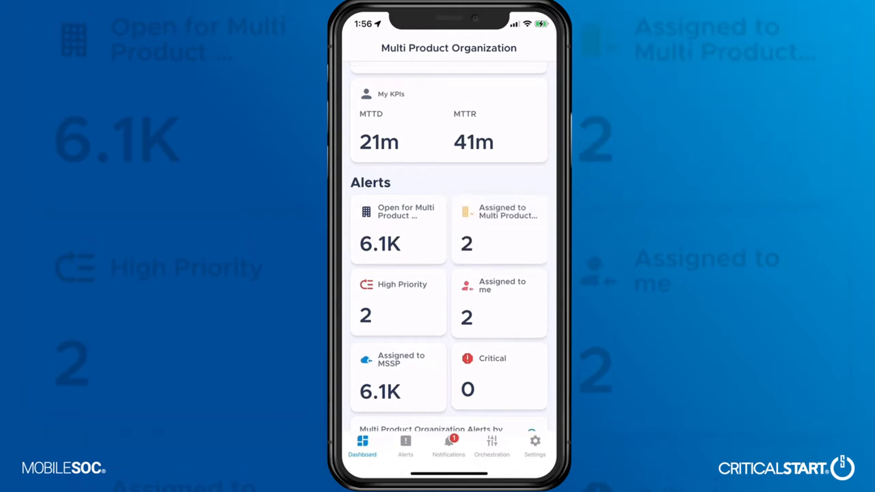
scroll(up, 3)
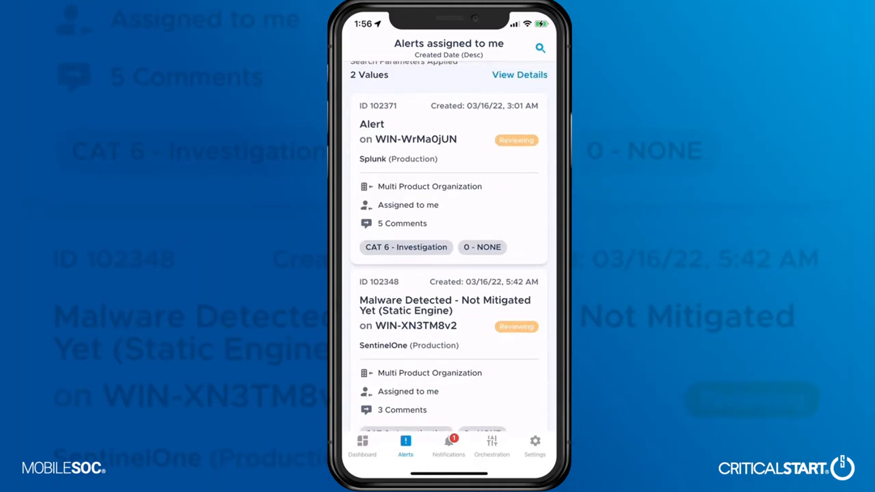
Open alert 102348, the SentinelOne 'Malware Detected - Not Mitigated Yet' alert
scroll(up, 3)
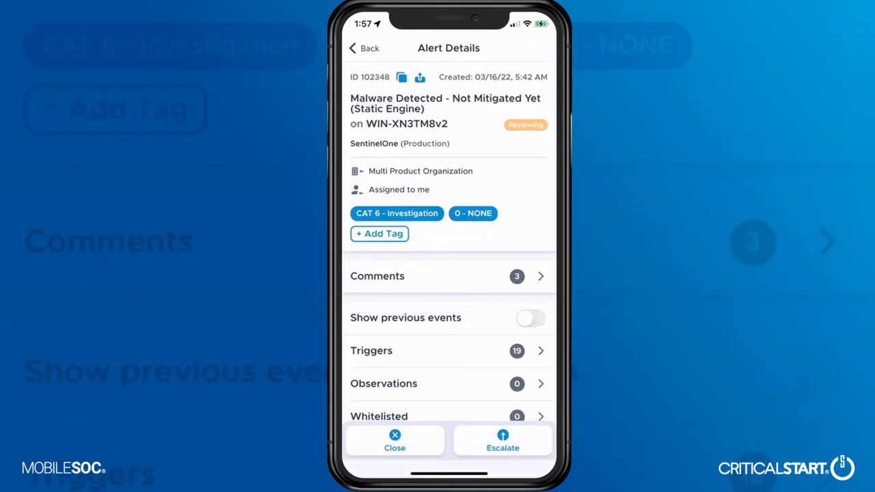
click(447, 275)
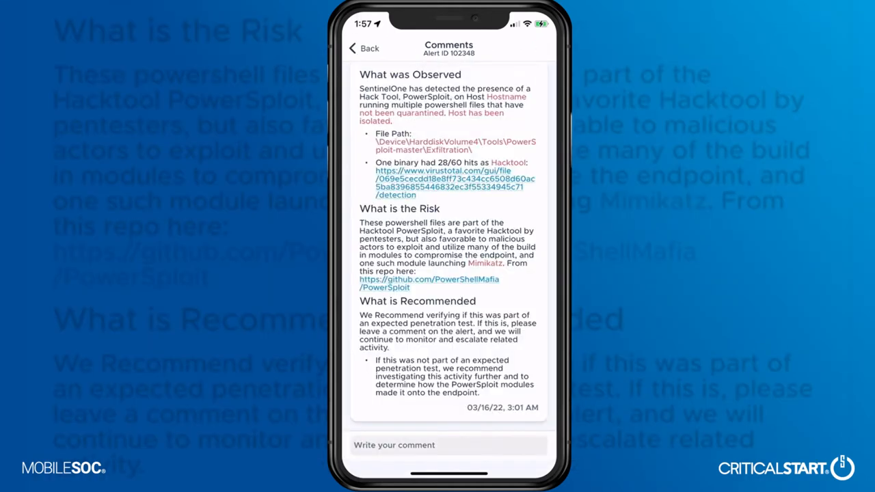
scroll(up, 3)
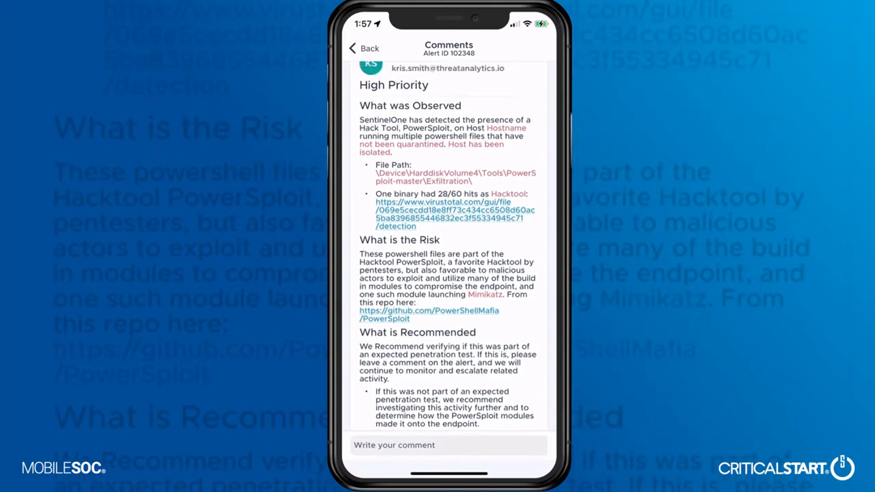
scroll(up, 3)
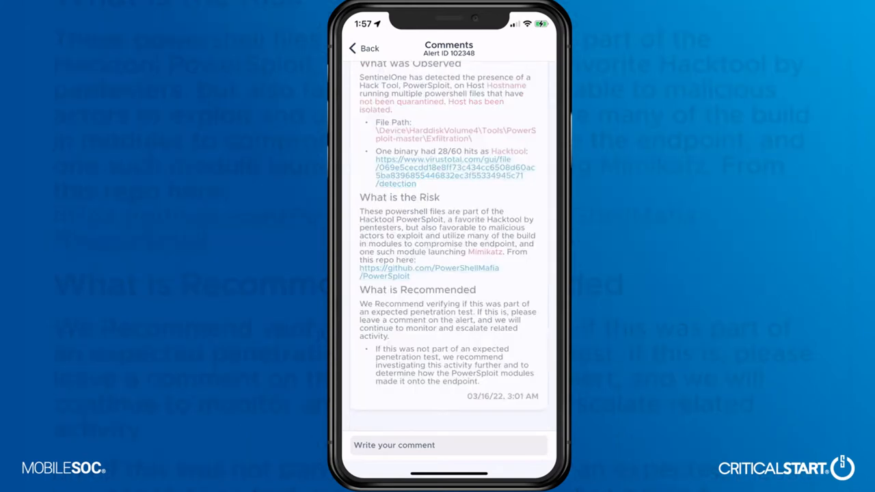
scroll(up, 3)
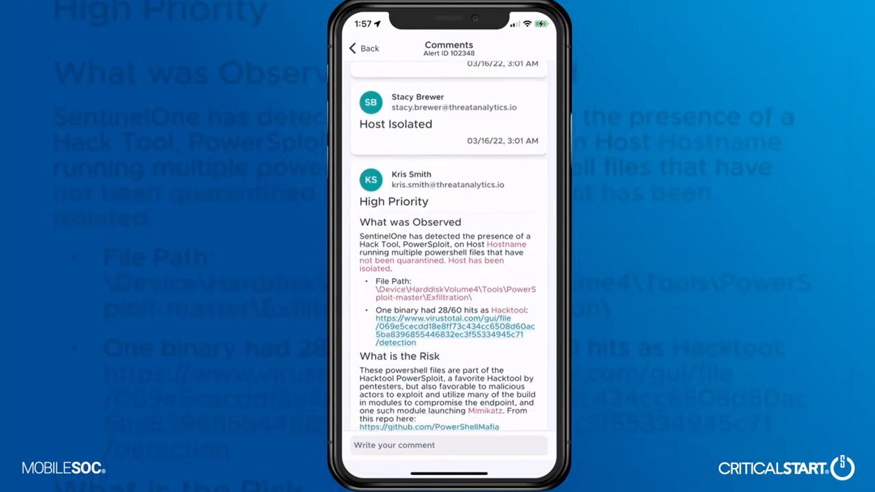
scroll(up, 3)
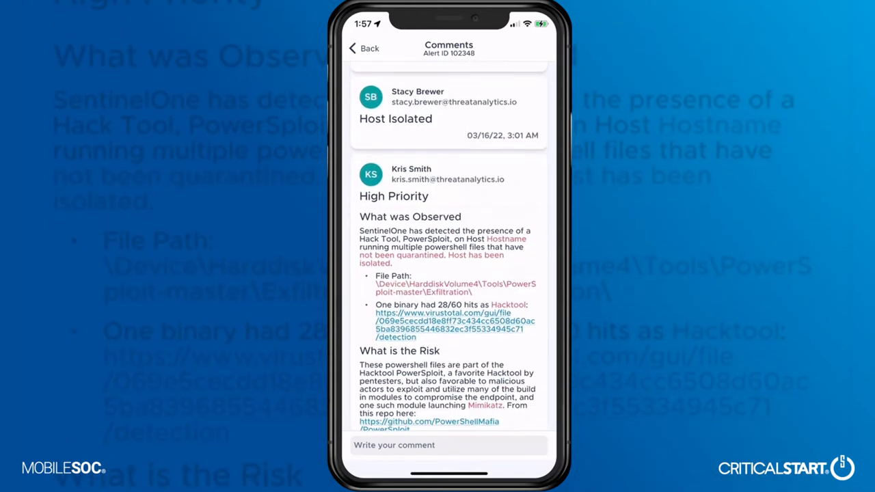
scroll(up, 3)
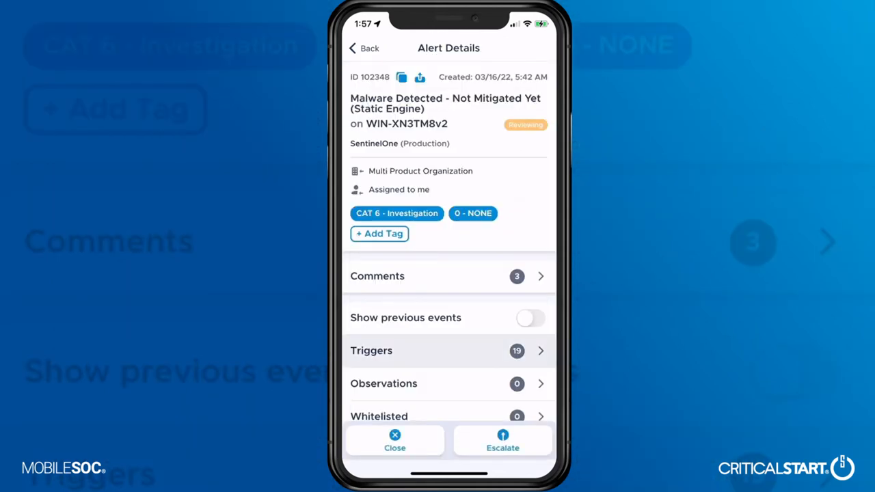
click(448, 351)
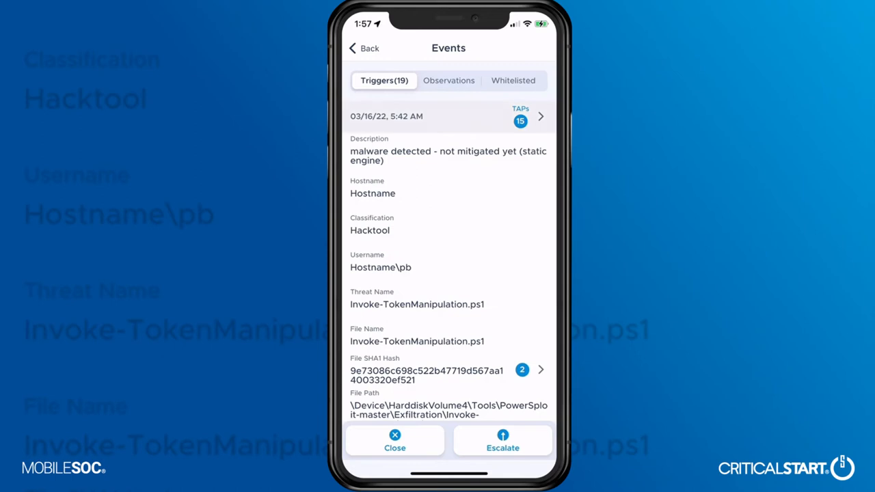
click(520, 117)
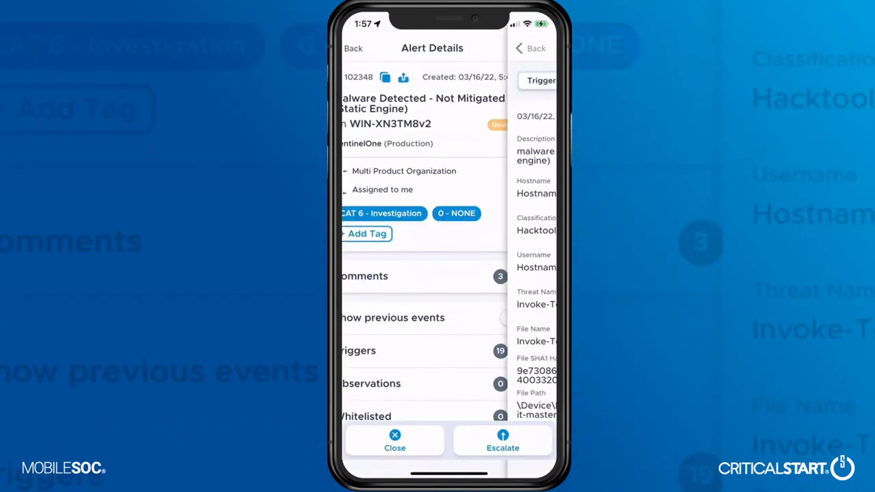
click(354, 48)
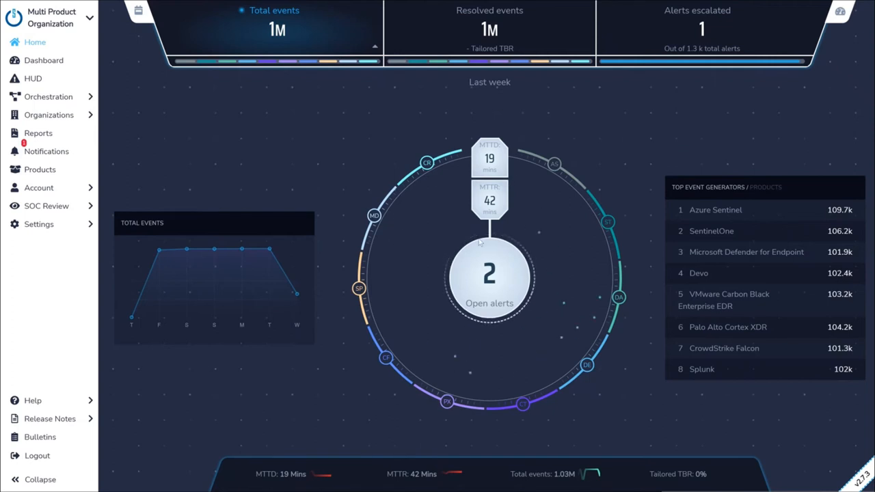
mouse_move(511, 142)
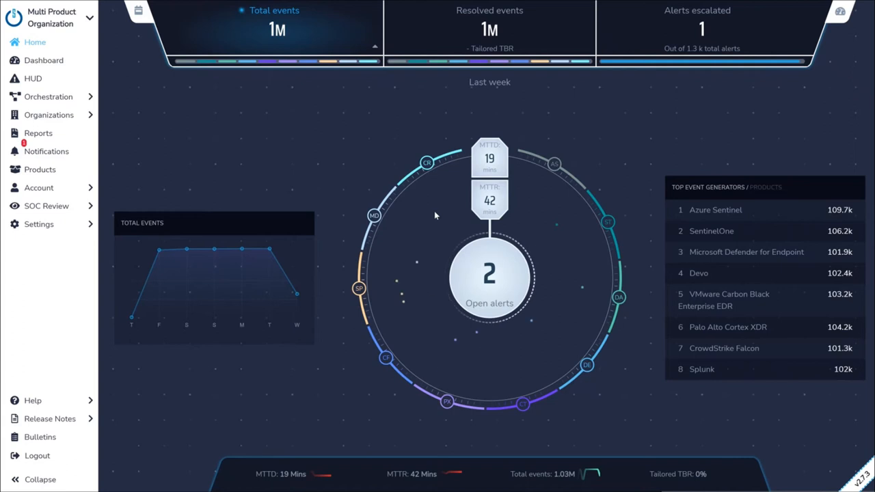
mouse_move(377, 195)
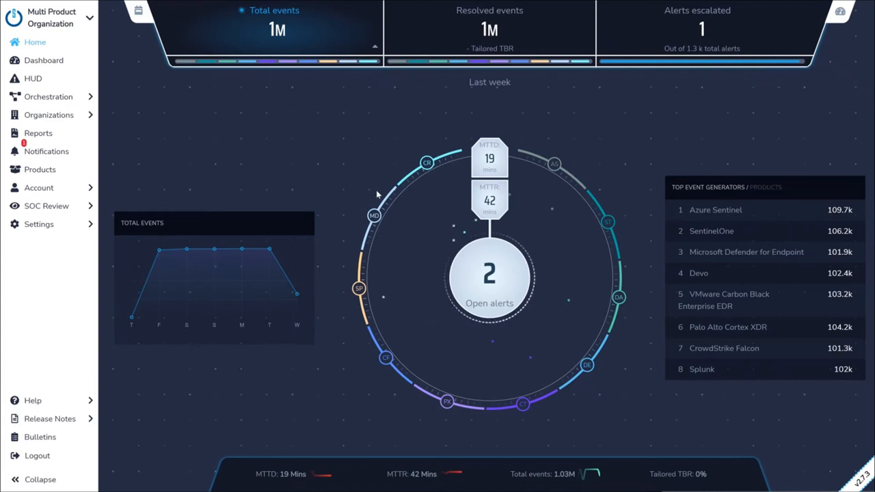
Open HUD's 'Assigned to me' alerts and scroll through both reviewing alerts and comments
click(33, 78)
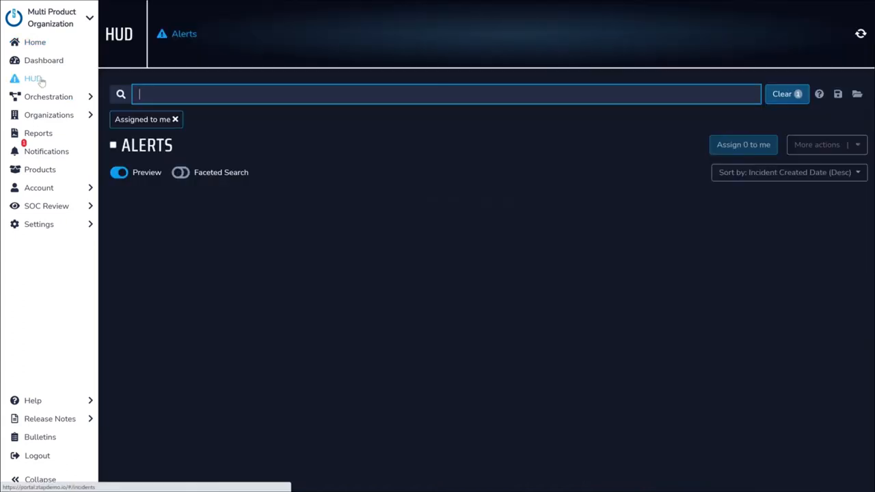
click(33, 78)
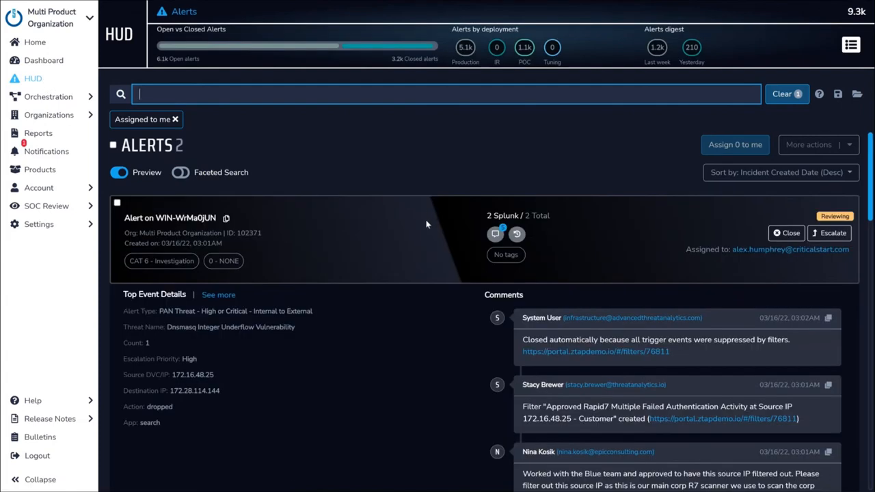
scroll(down, 3)
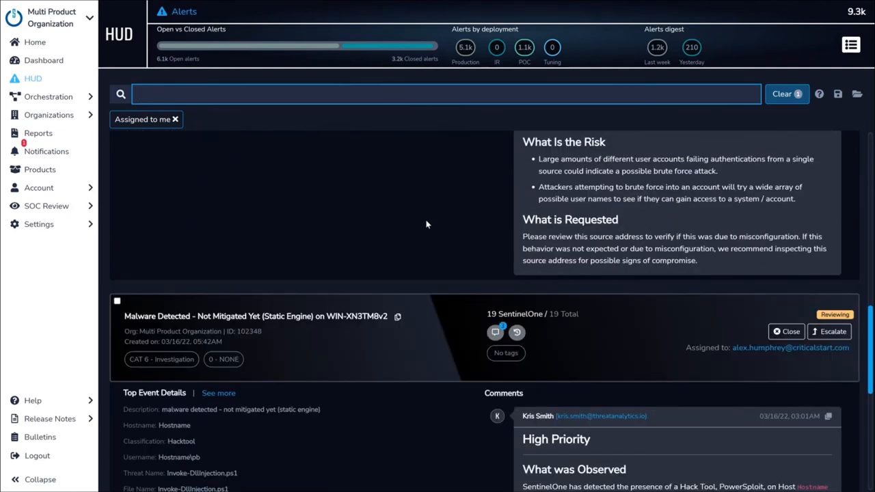
scroll(down, 3)
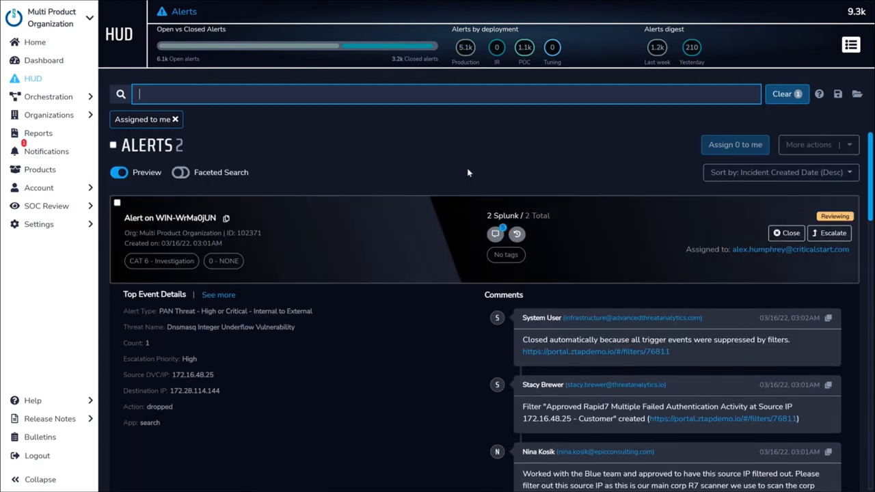
mouse_move(437, 239)
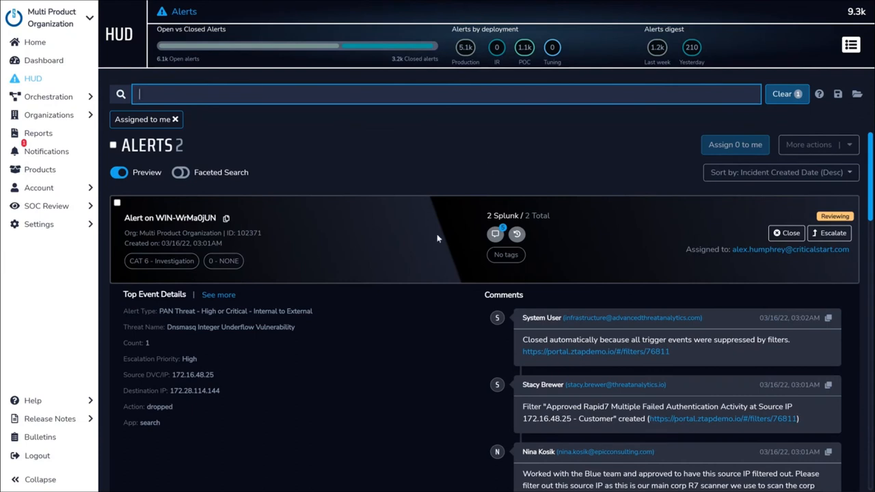
scroll(down, 3)
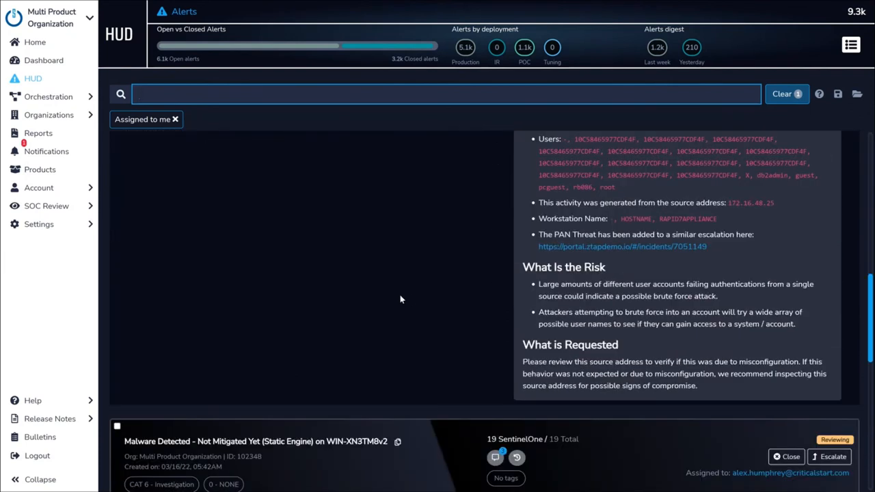
Open the WIN-XN3TM8v2 malware alert and show VirusTotal options for its File SHA1 Hash
click(257, 441)
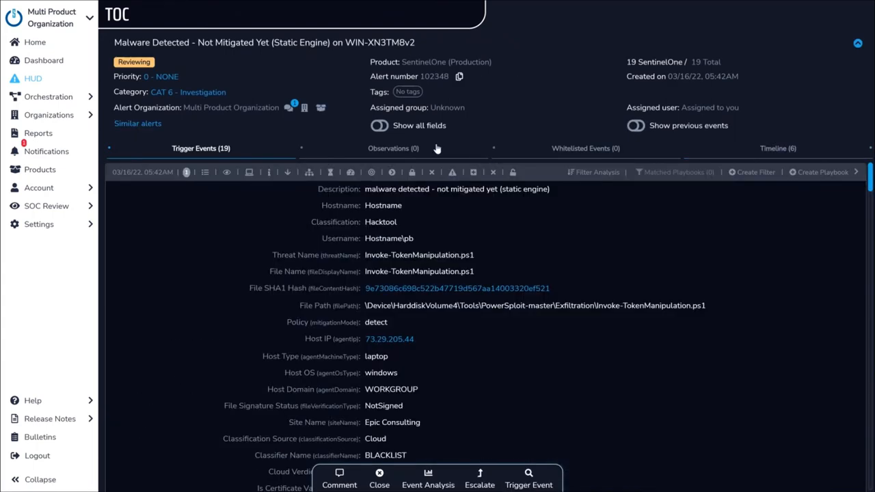
mouse_move(758, 242)
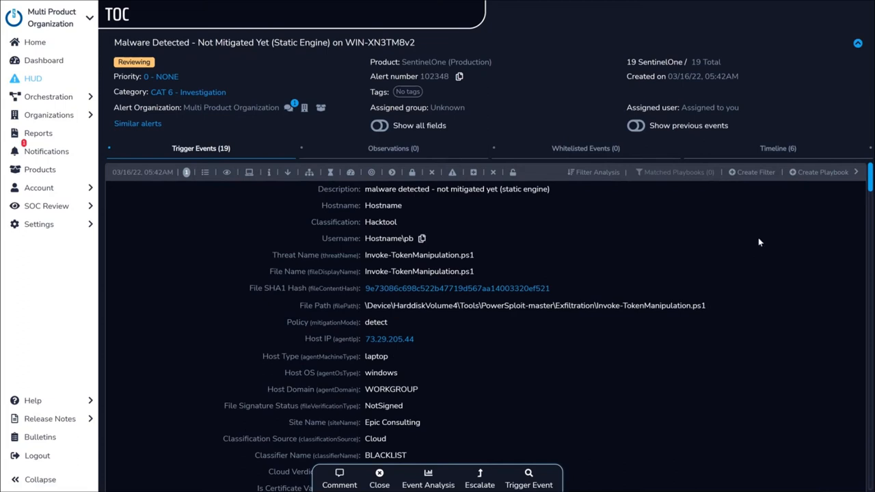
scroll(down, 3)
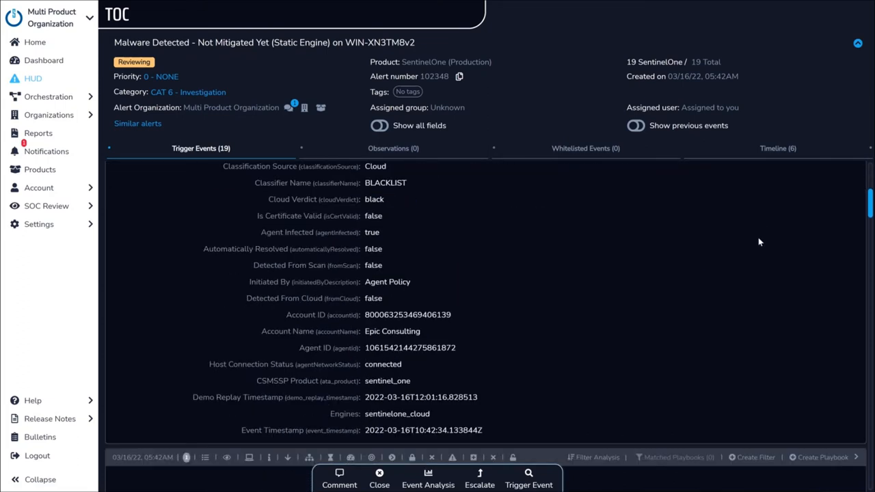
scroll(up, 3)
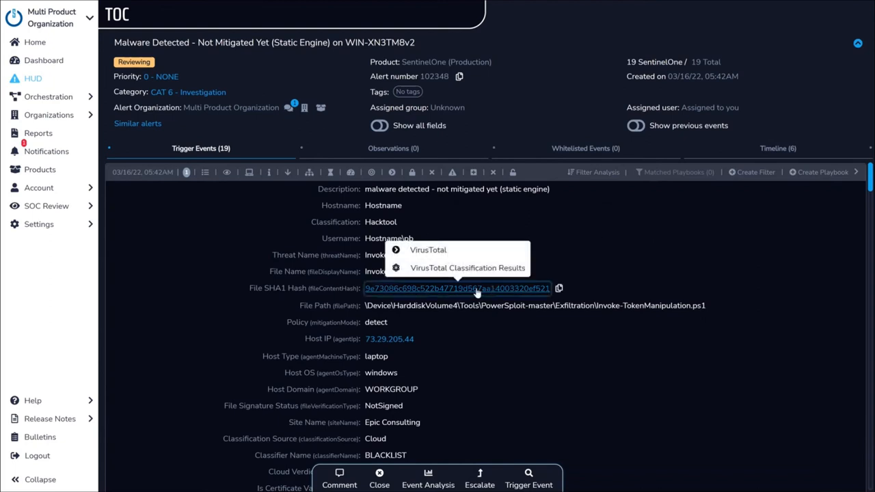
mouse_move(428, 249)
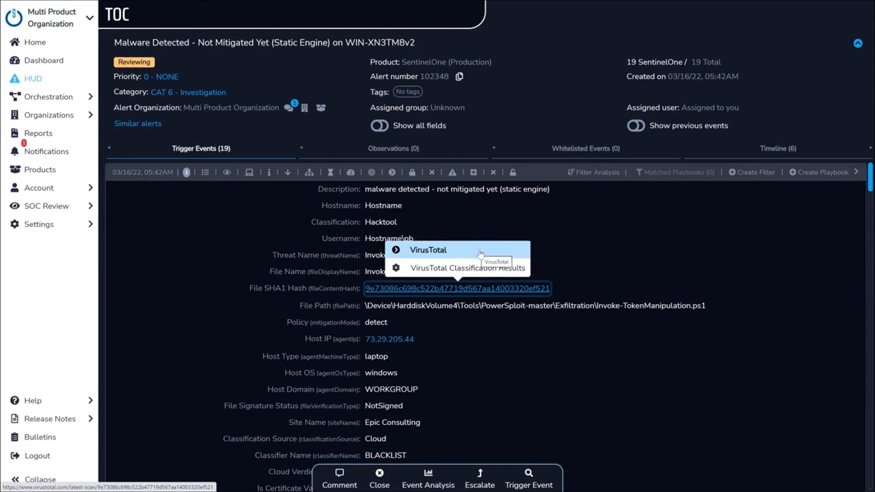
Look up the file hash on VirusTotal and review its 24/56 malicious detections
click(428, 250)
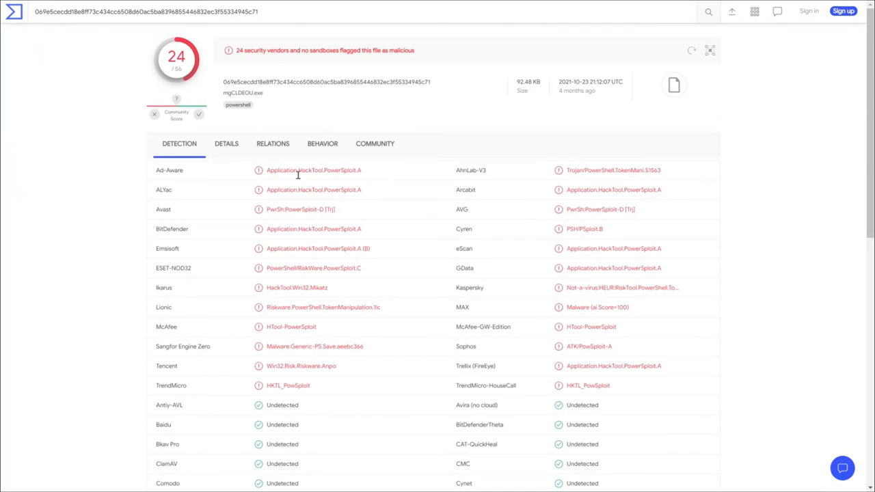
scroll(down, 3)
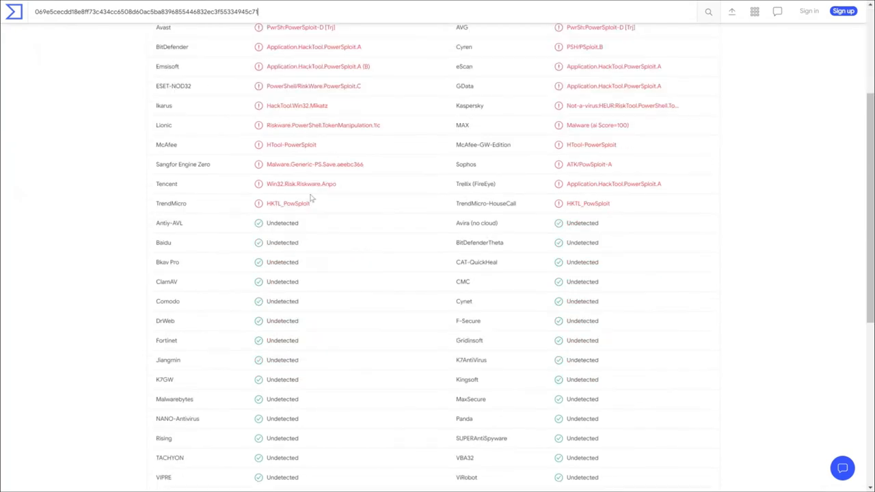
scroll(up, 3)
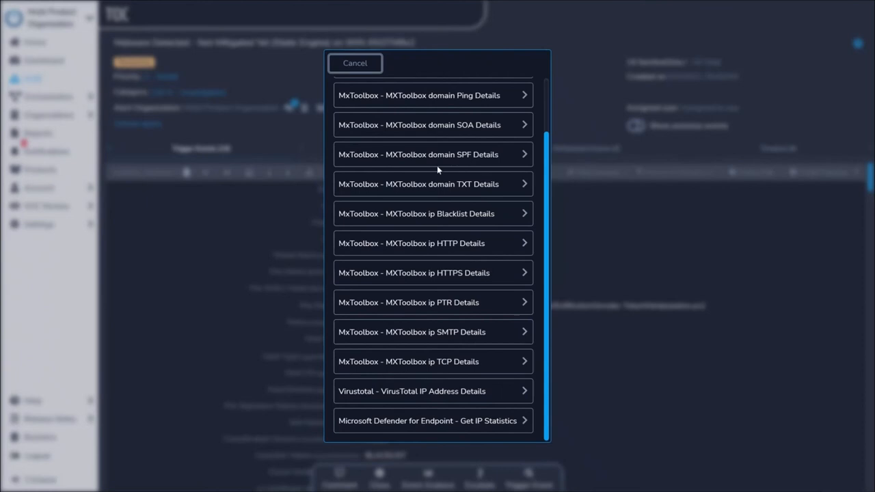
Isolate host WIN-XN3TM8v2, confirm with Yes, and dismiss the success message
scroll(up, 3)
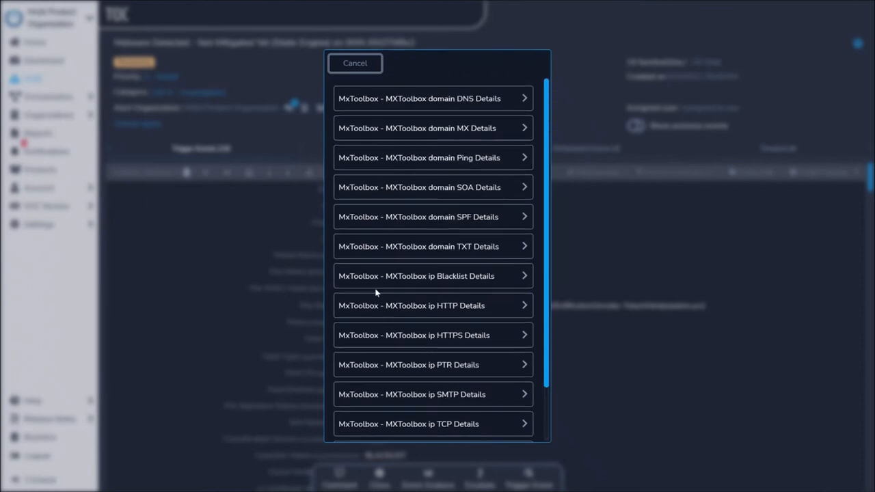
click(355, 63)
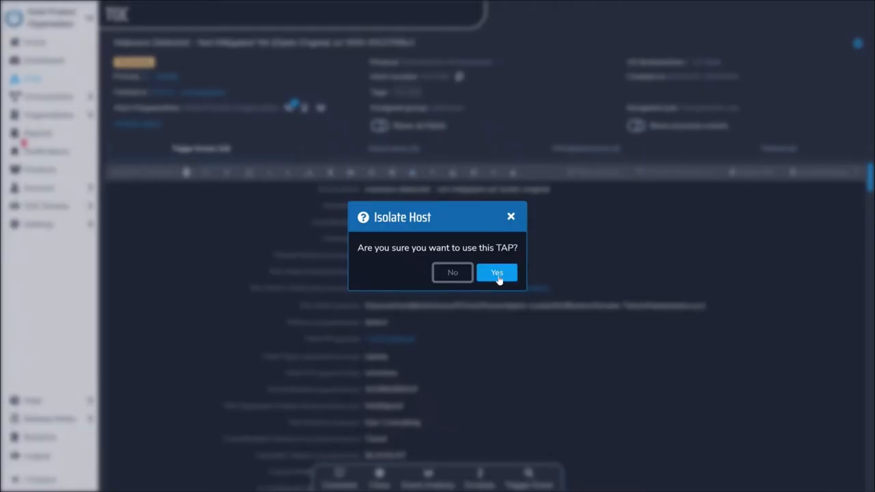
click(496, 273)
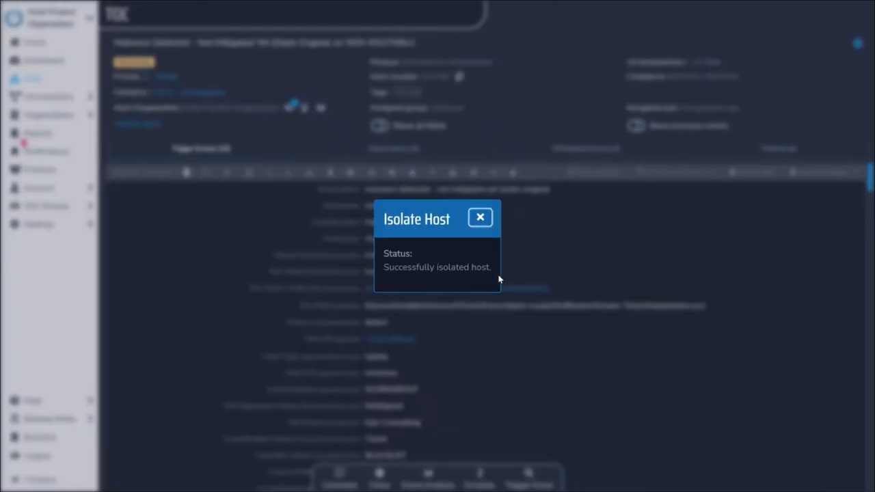
mouse_move(499, 218)
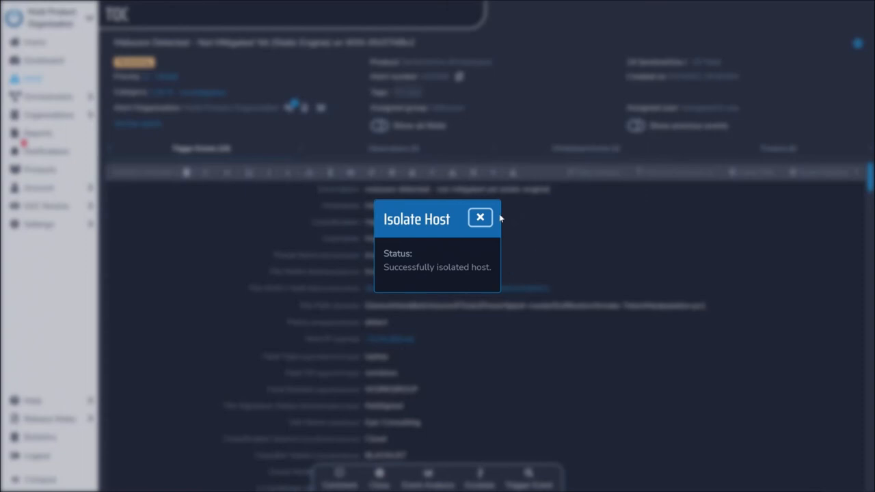
mouse_move(478, 219)
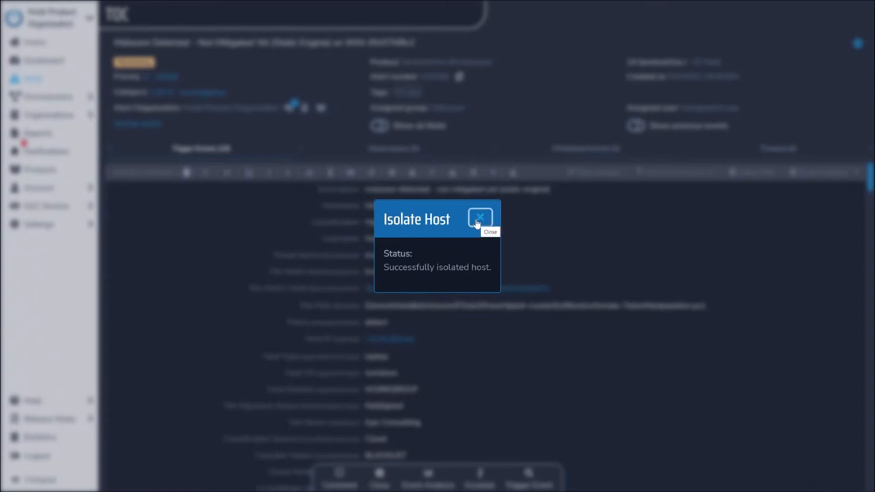
click(481, 217)
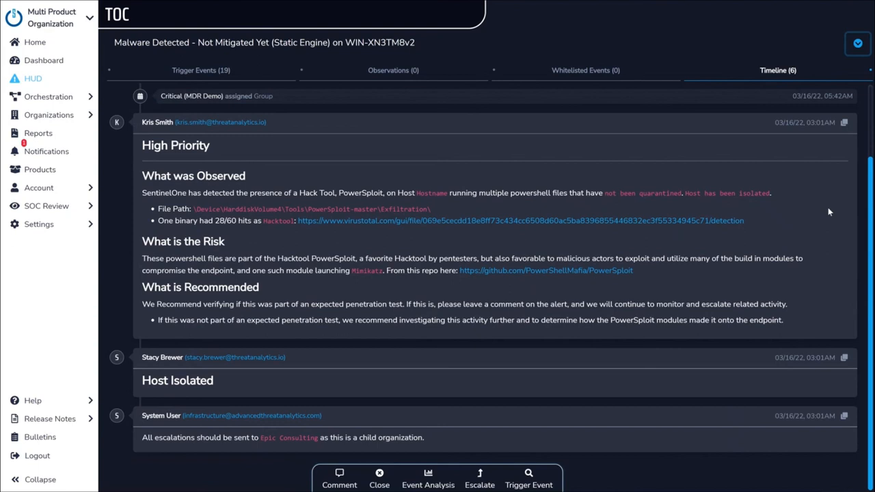
mouse_move(114, 189)
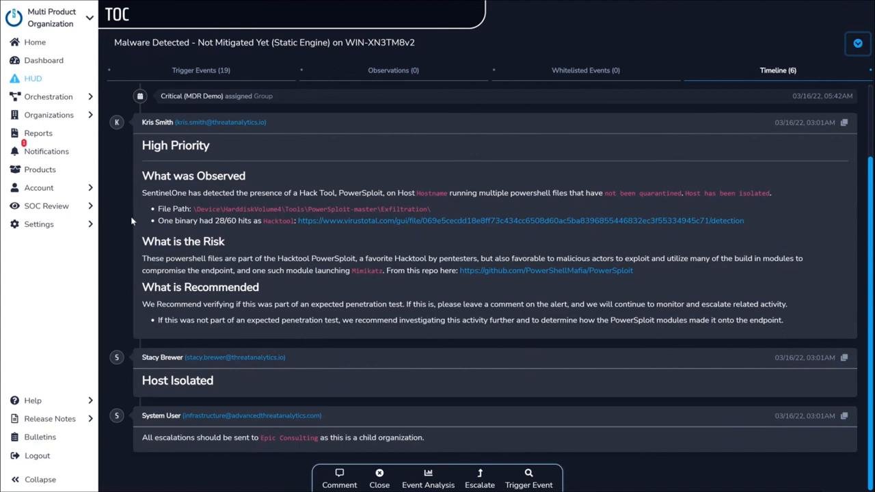
mouse_move(132, 265)
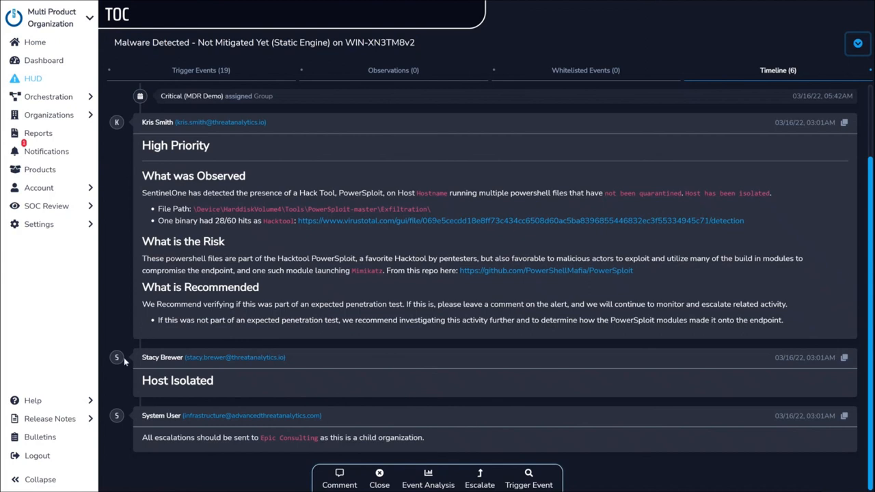
mouse_move(152, 337)
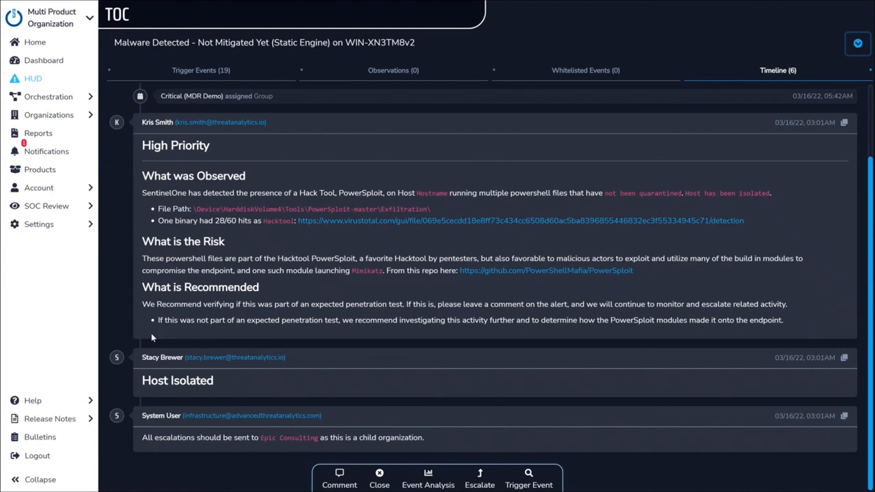
mouse_move(755, 295)
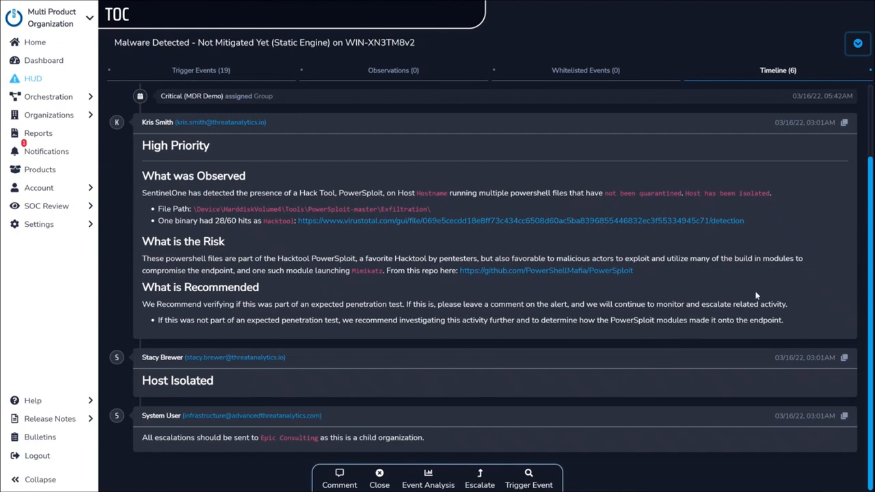
mouse_move(133, 331)
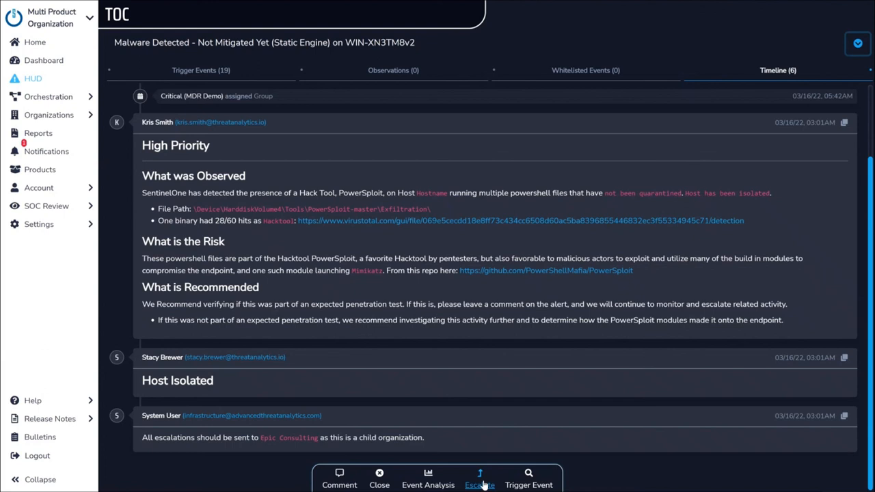
Open the Escalate Alert dialog, close it unchanged, and return to Home
click(479, 478)
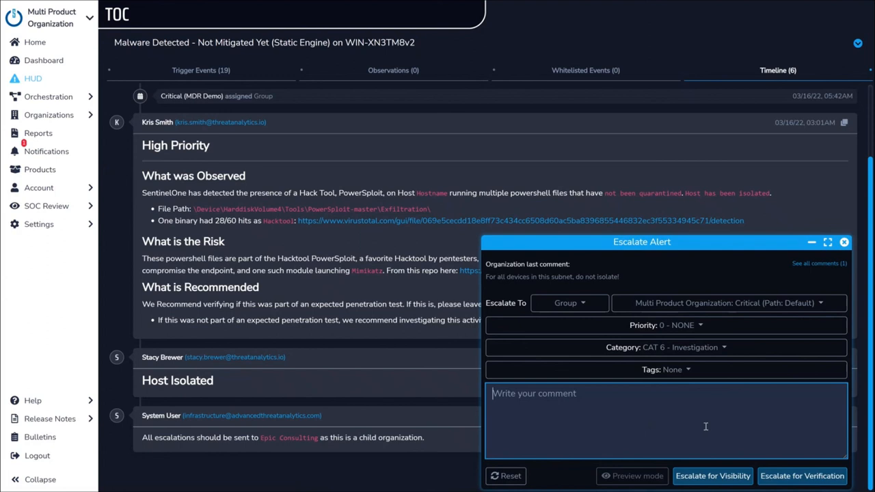
mouse_move(844, 242)
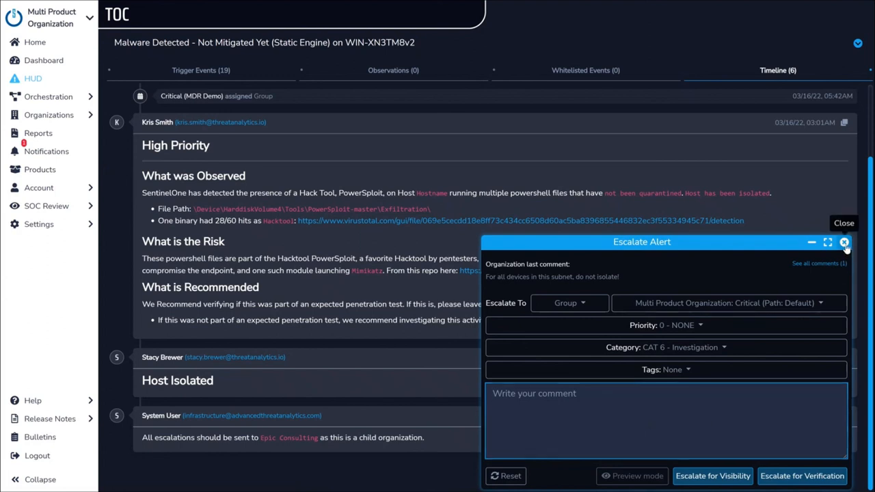
click(844, 242)
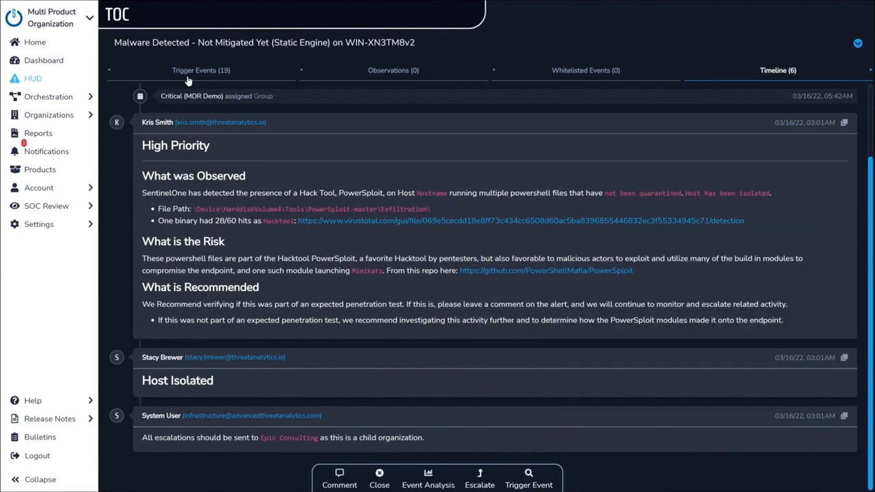
click(35, 41)
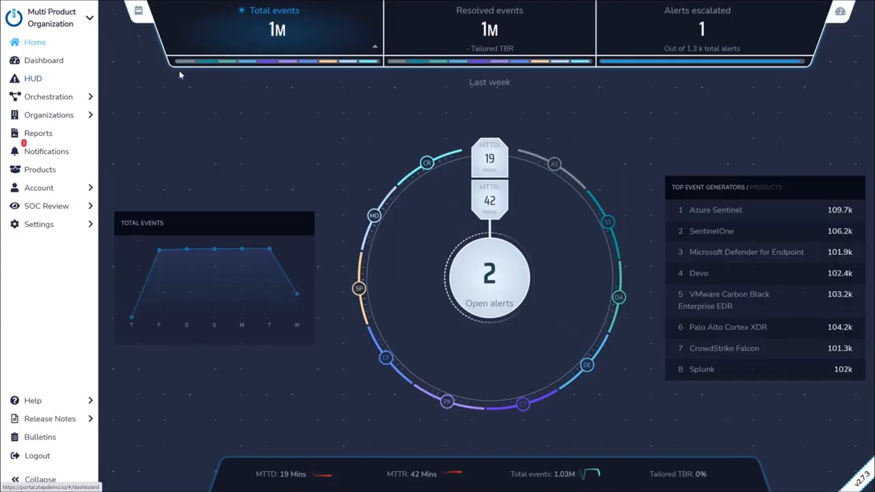
mouse_move(329, 204)
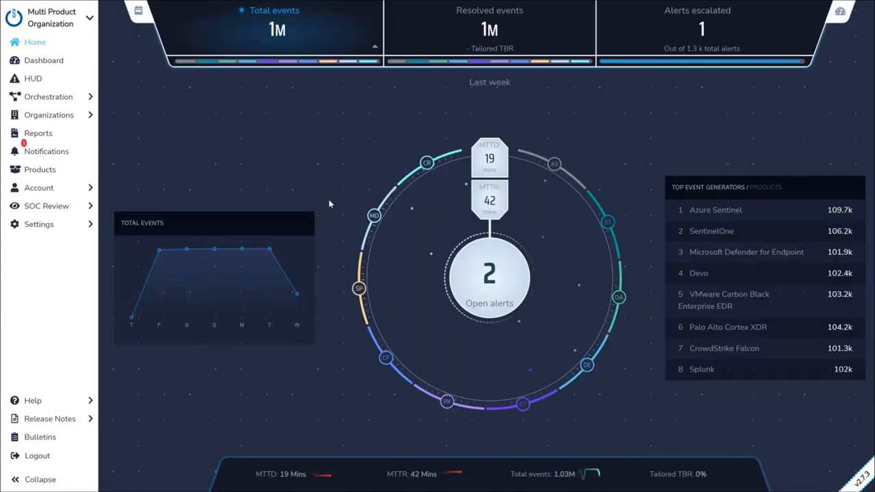